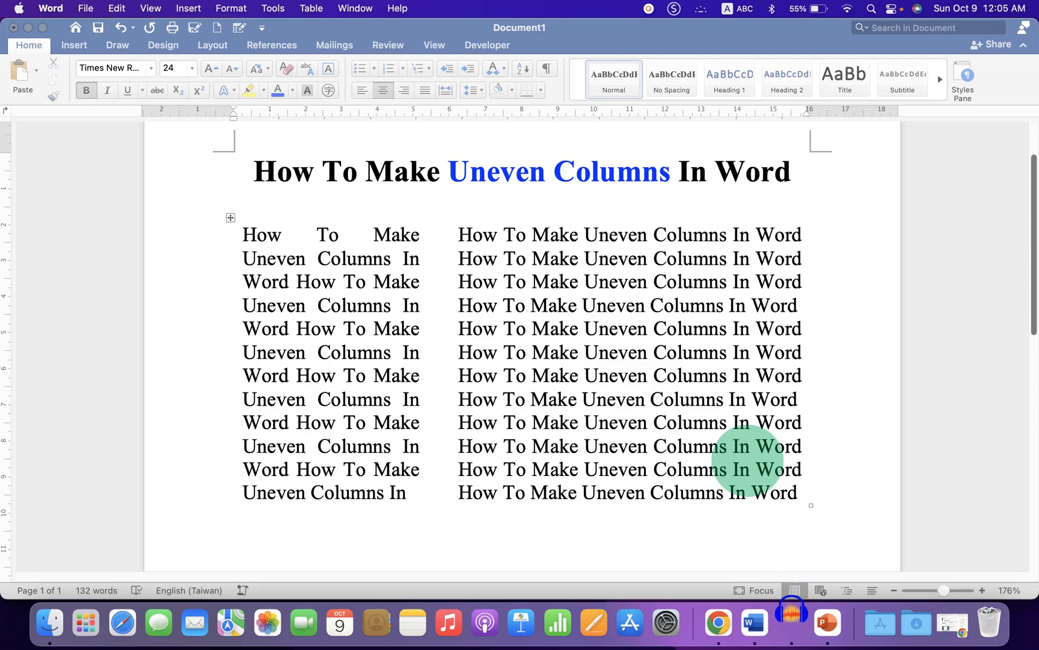
mouse_move(358, 351)
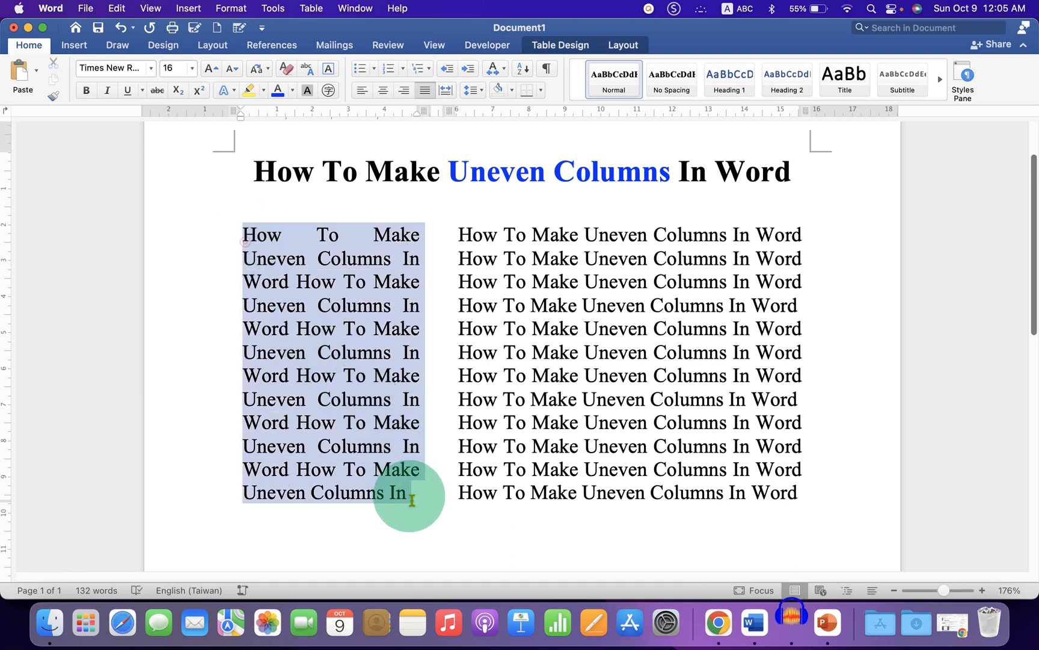
Step: Delete the example text under the title and bring up the Insert > Table size grid
key("delete")
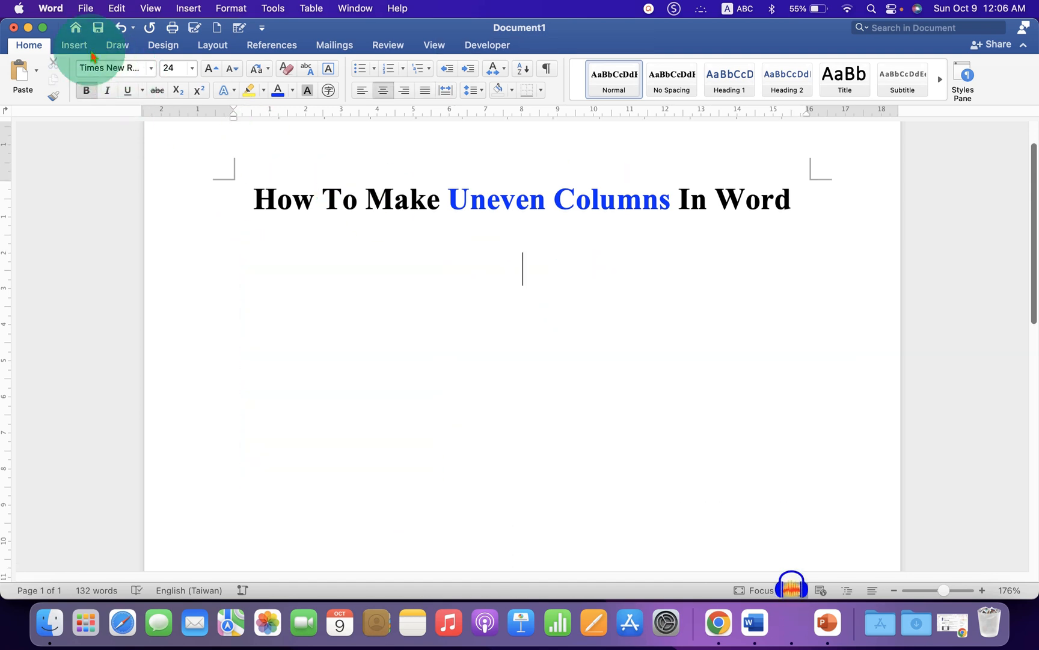
left_click(74, 45)
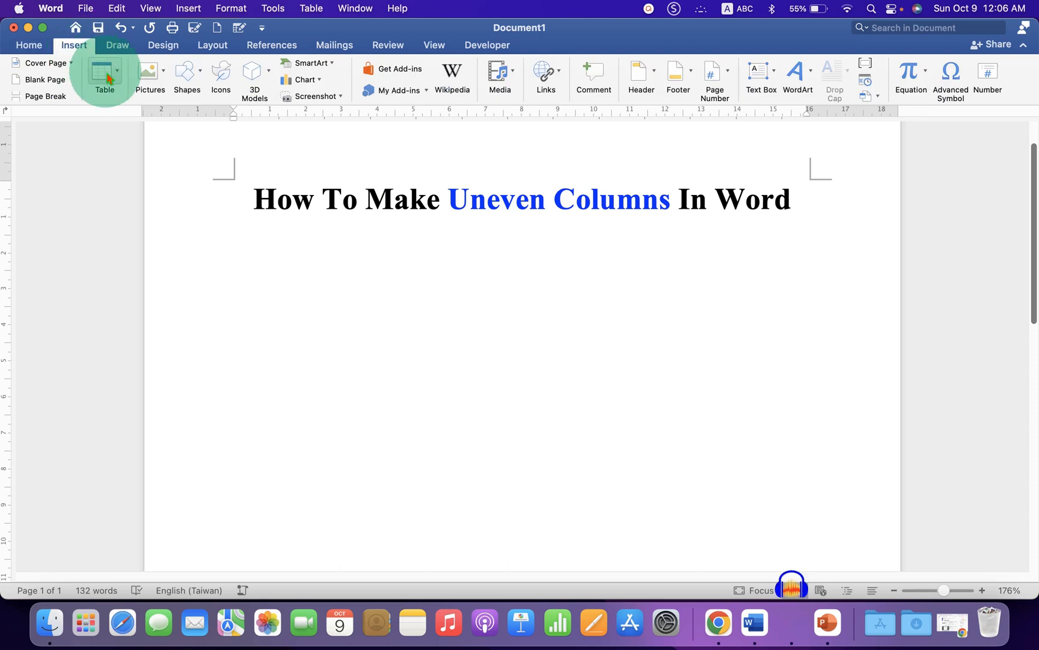
left_click(105, 73)
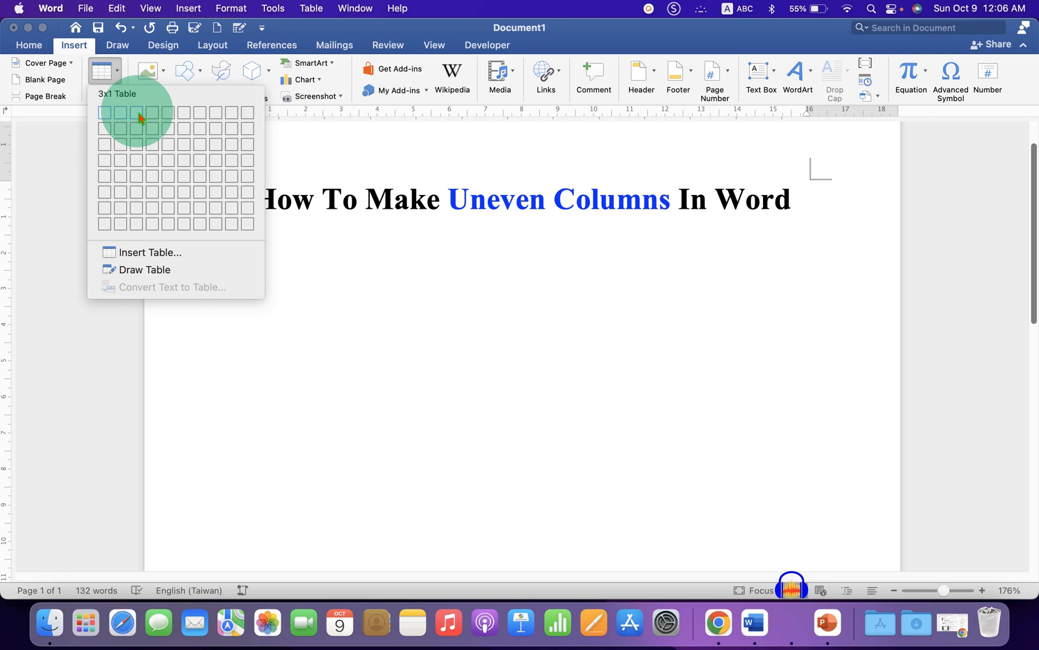
Step: Insert a three-column, one-row table beneath the title
left_click(139, 113)
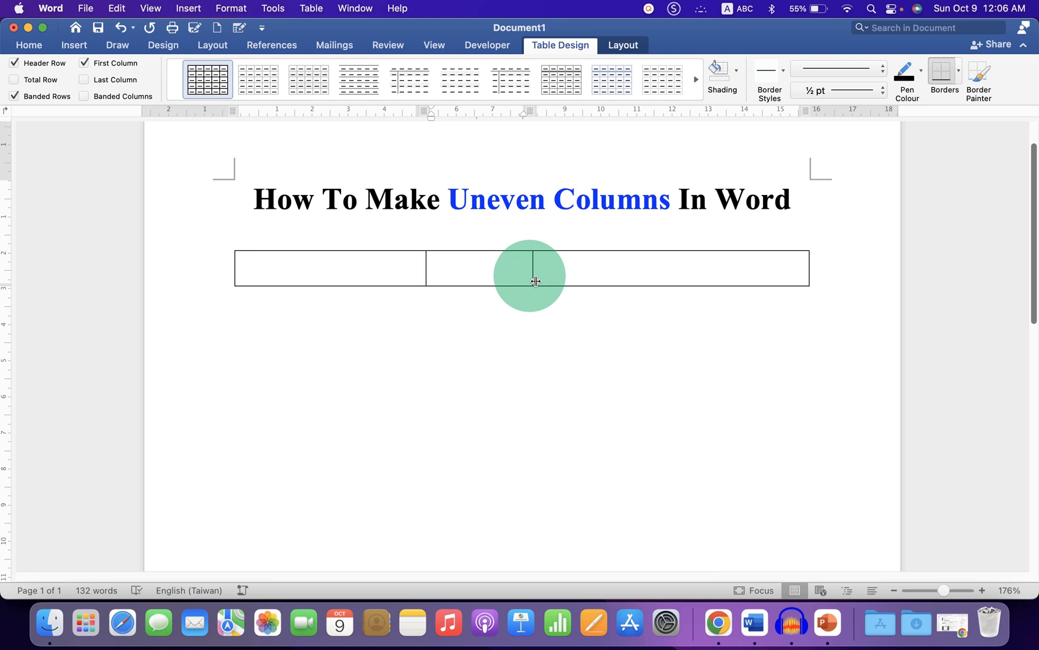
mouse_move(508, 280)
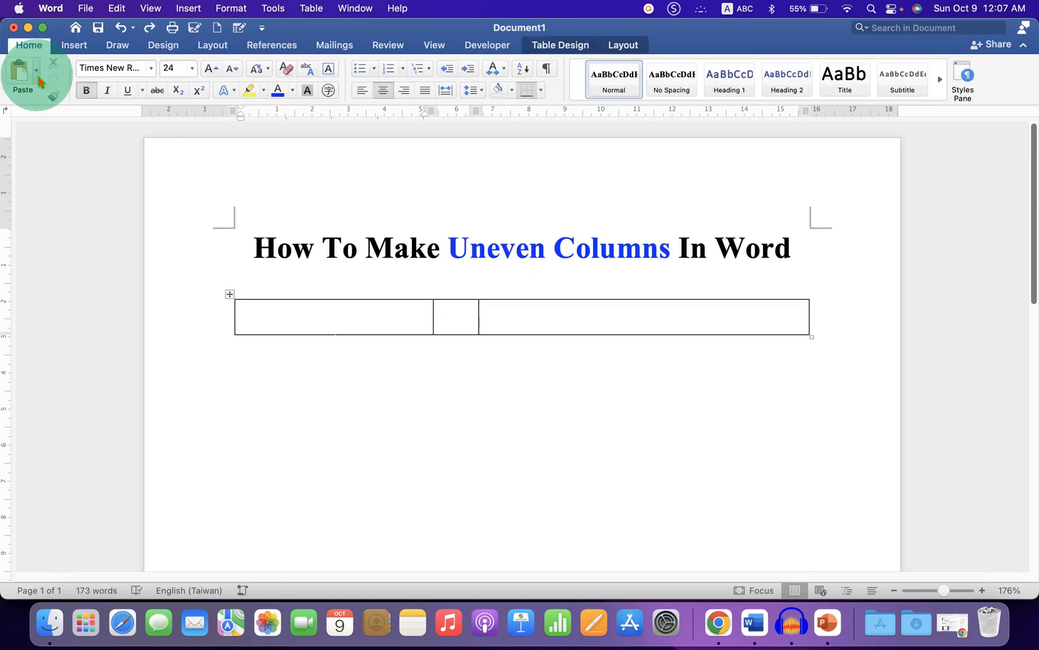
Step: Paste the copied text into the table cells and reach Borders and Shading via Table Properties
left_click(22, 72)
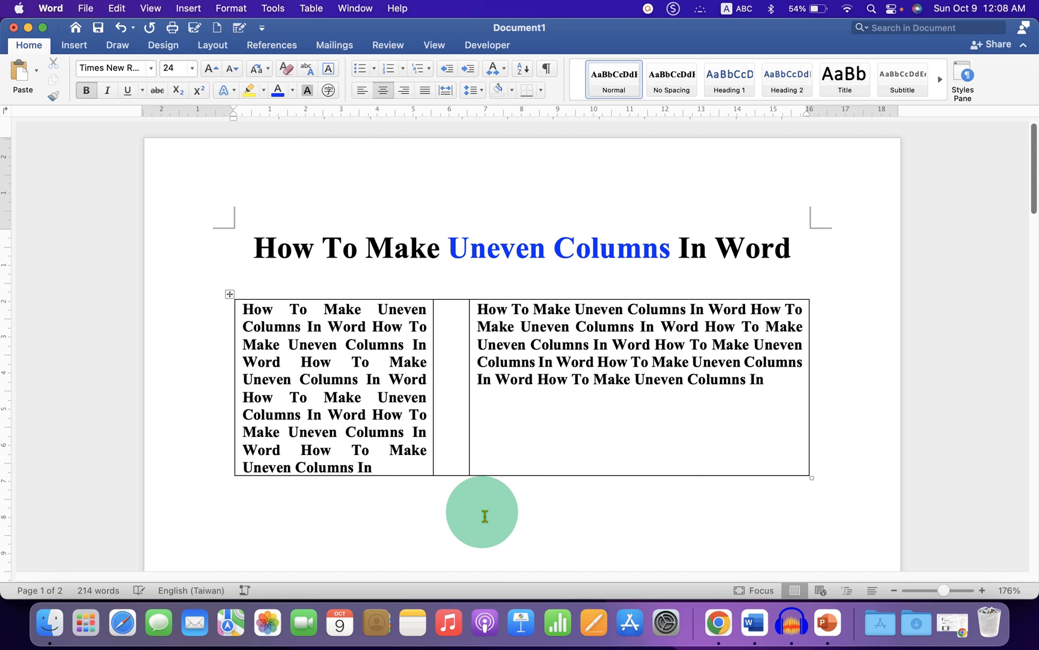
mouse_move(385, 504)
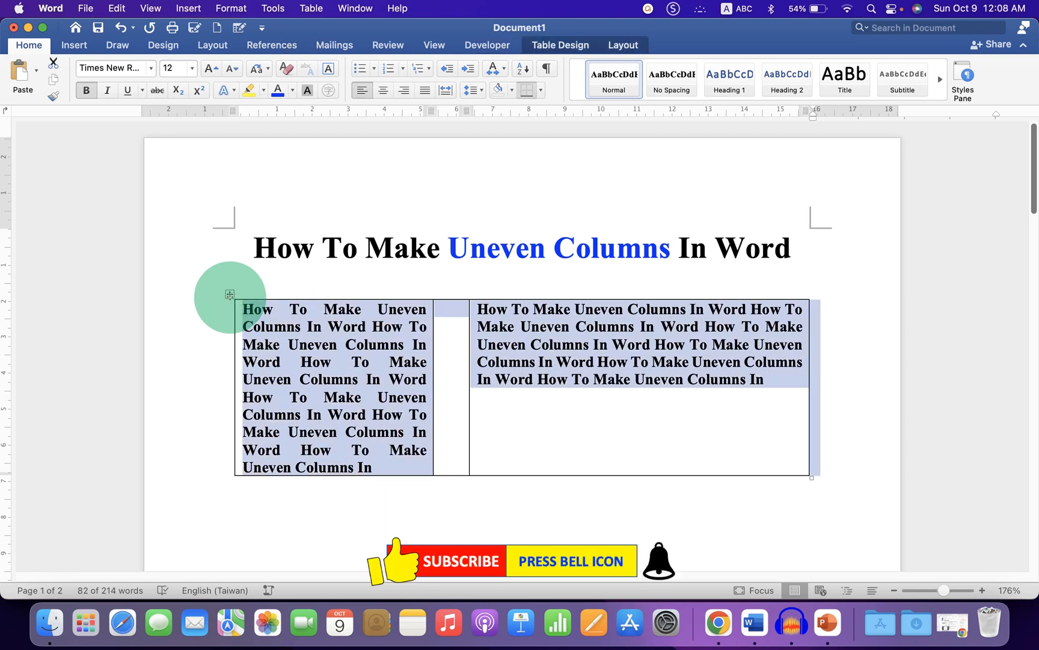
right_click(230, 295)
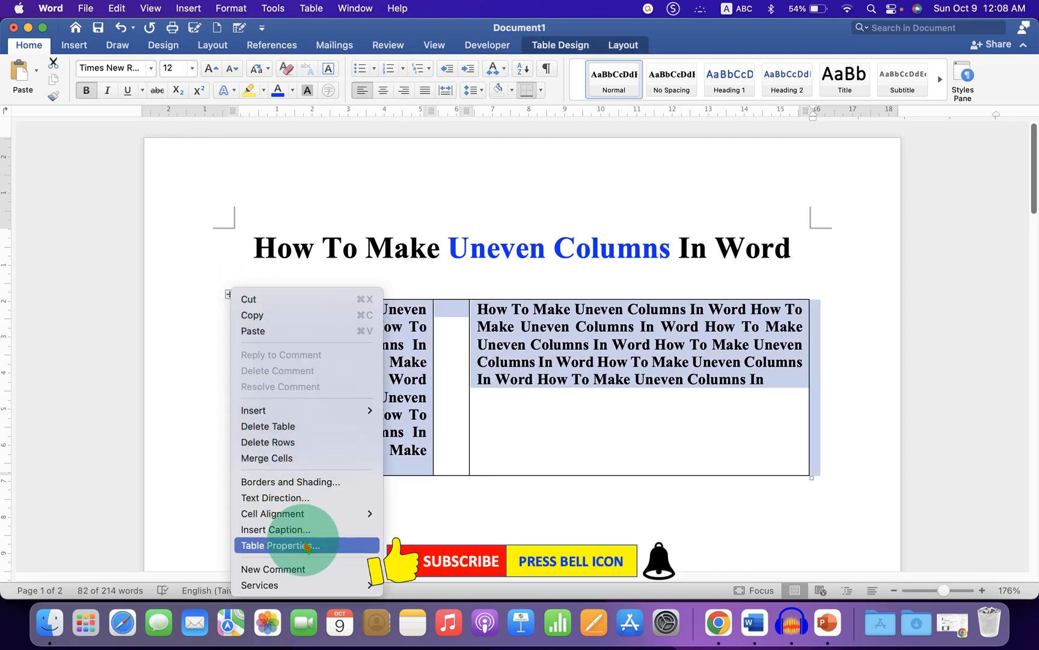
left_click(281, 545)
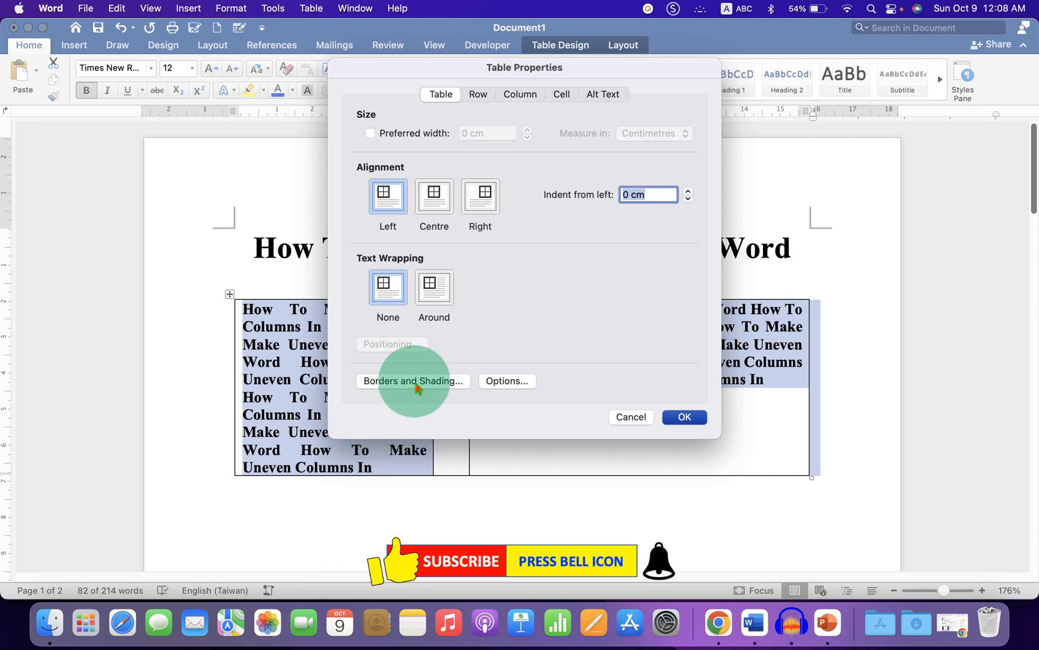
left_click(412, 380)
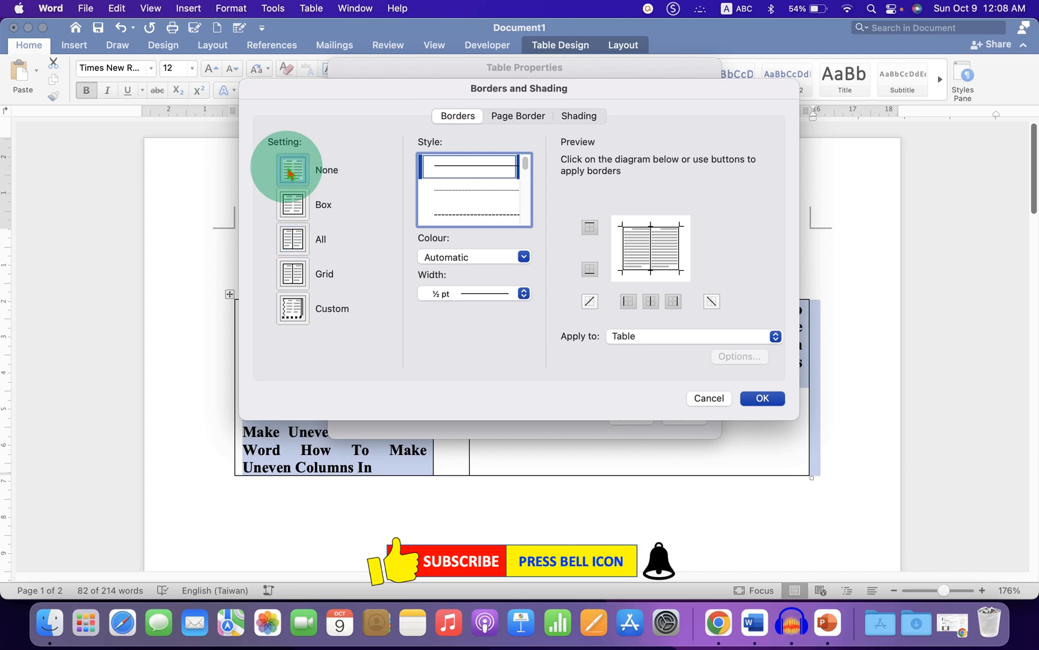
Step: Set the table's border setting to None and confirm, leaving two uneven borderless columns
left_click(293, 170)
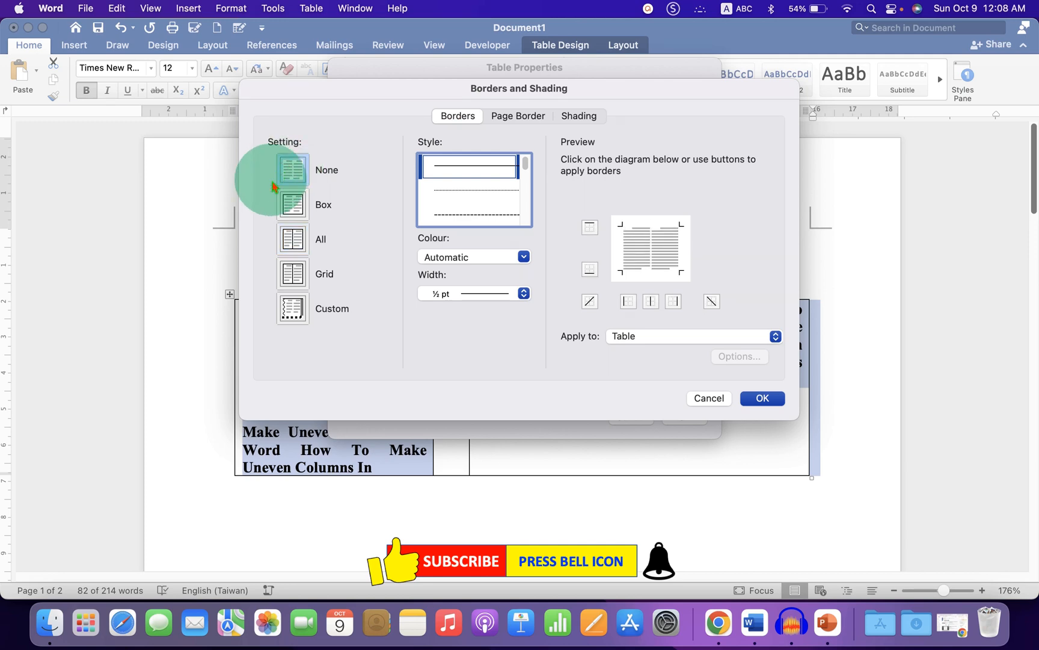
mouse_move(521, 324)
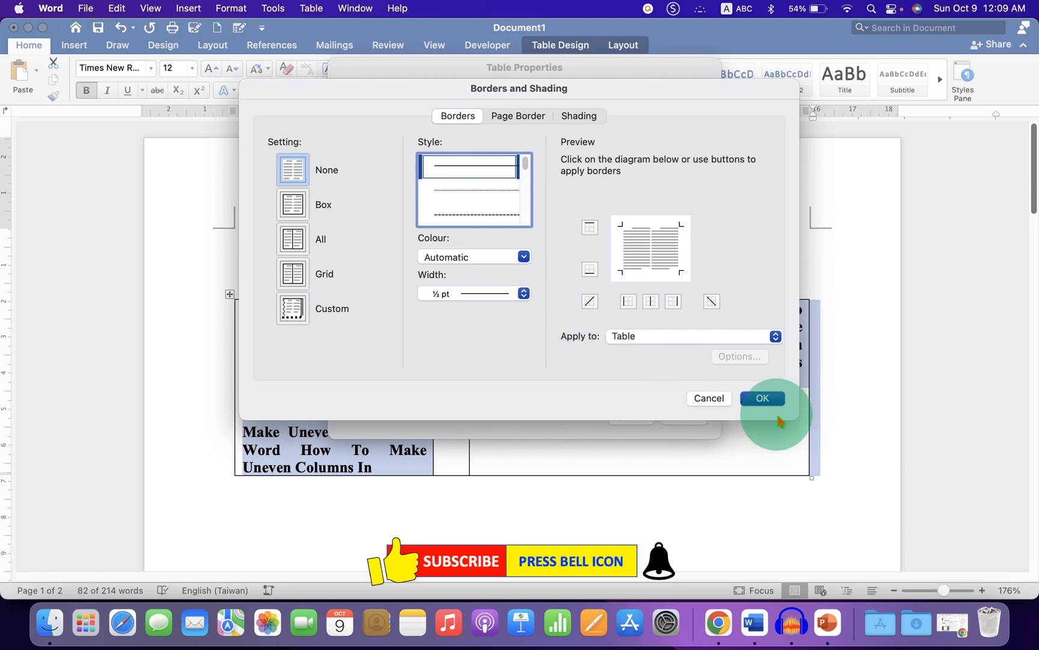
left_click(762, 398)
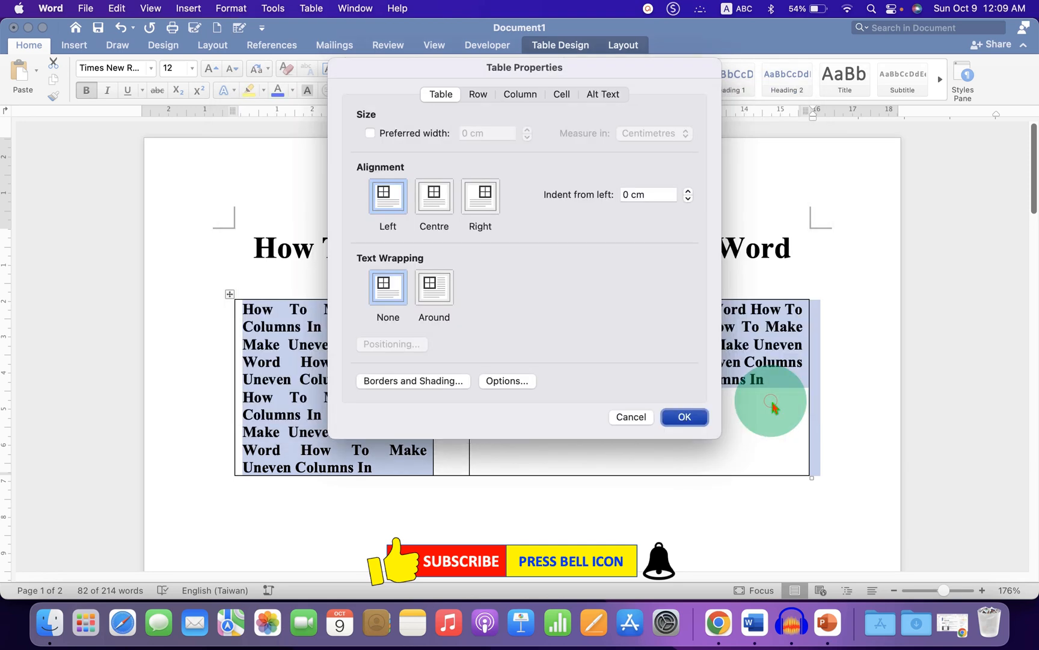
left_click(685, 417)
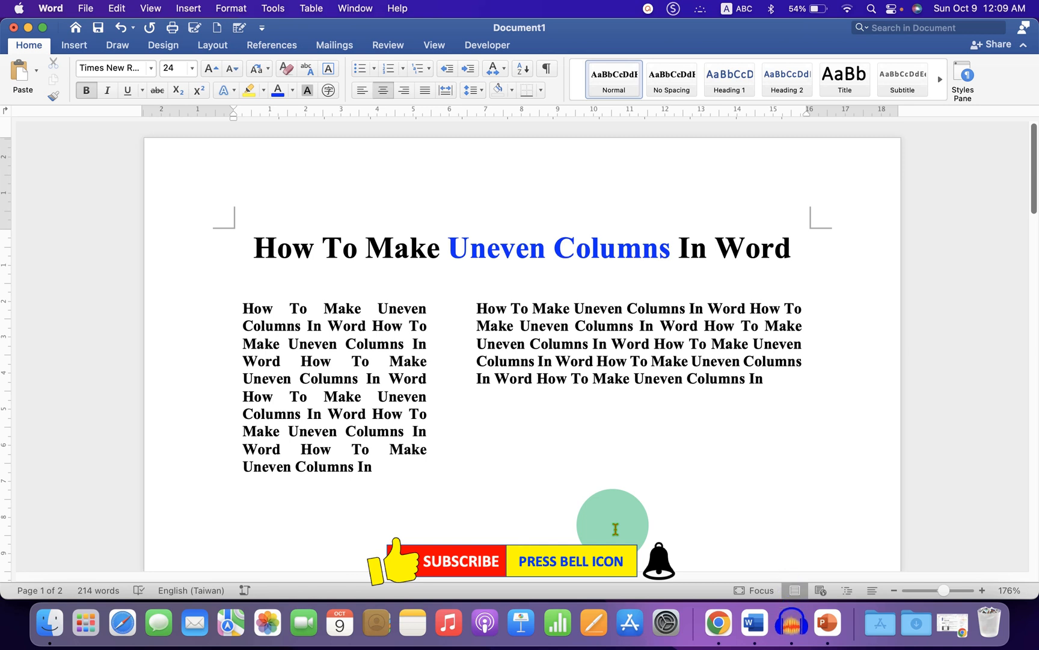
left_click(523, 530)
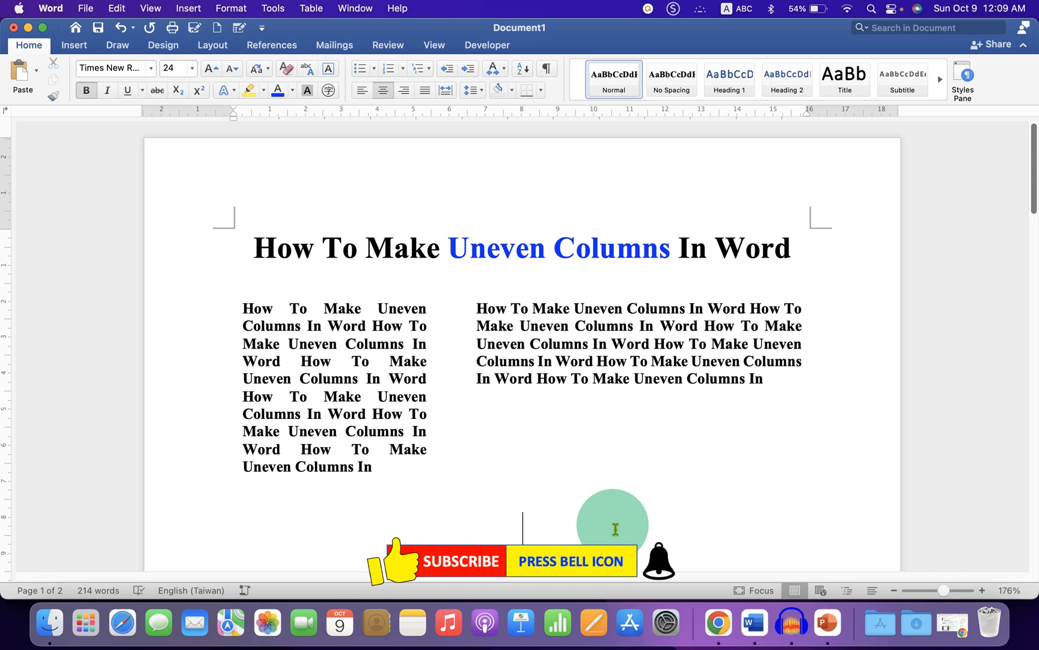